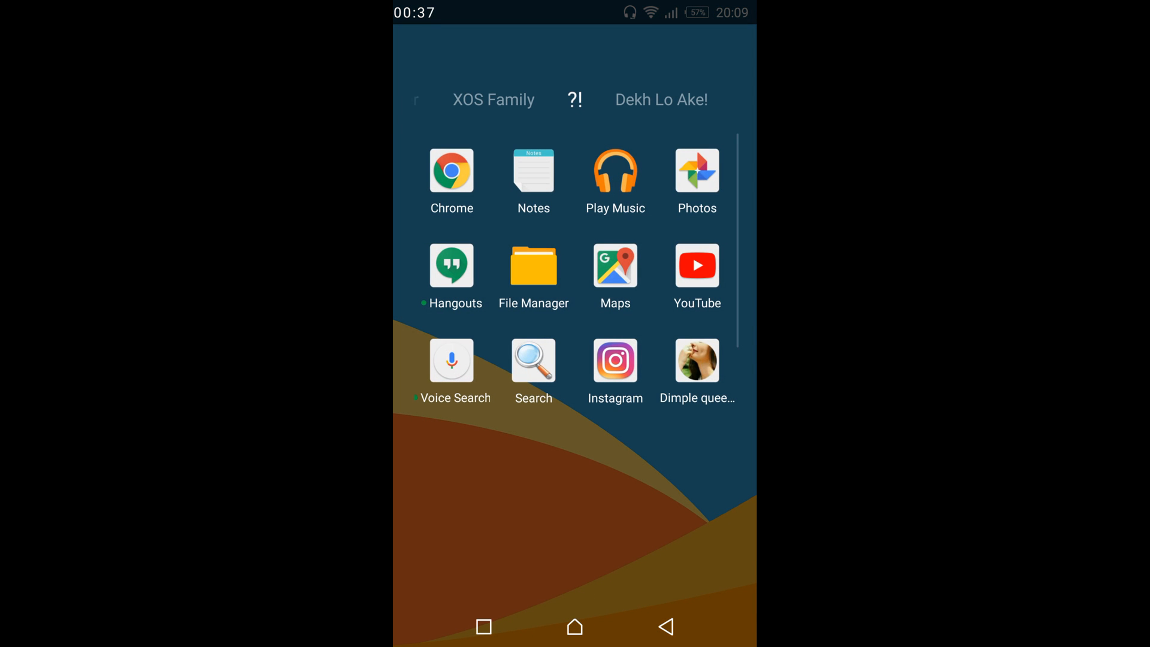
Step: Launch Chrome from the home screen and show its three-dot main menu
{"action": "left_click", "coordinate": [452, 172]}
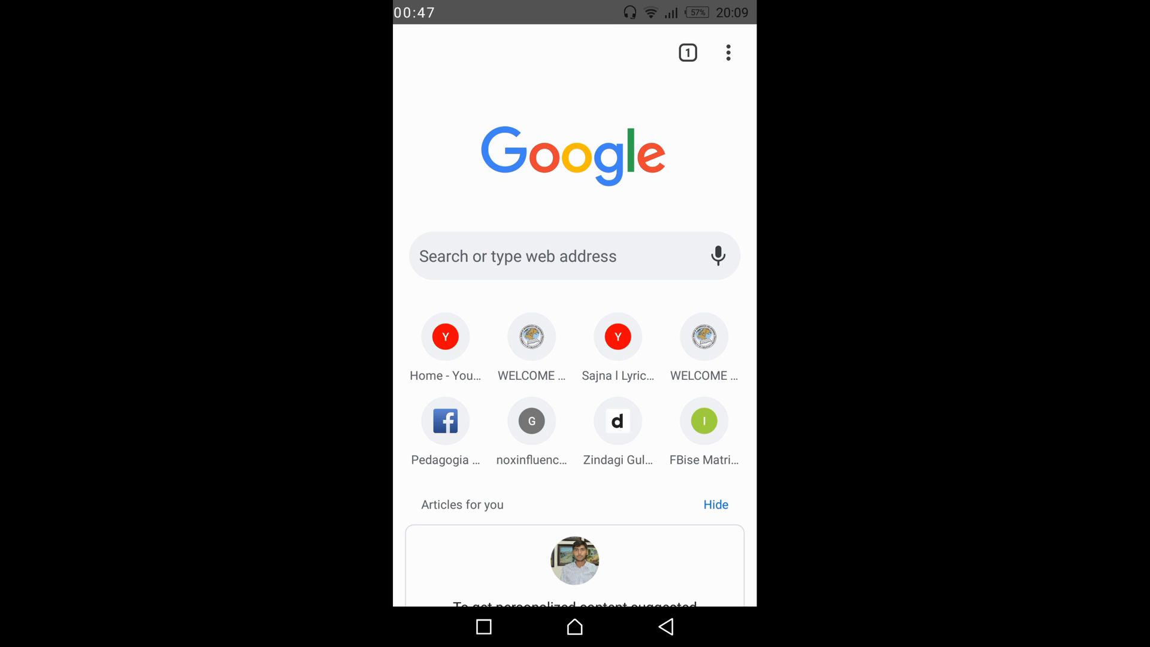
{"action": "left_click", "coordinate": [727, 51]}
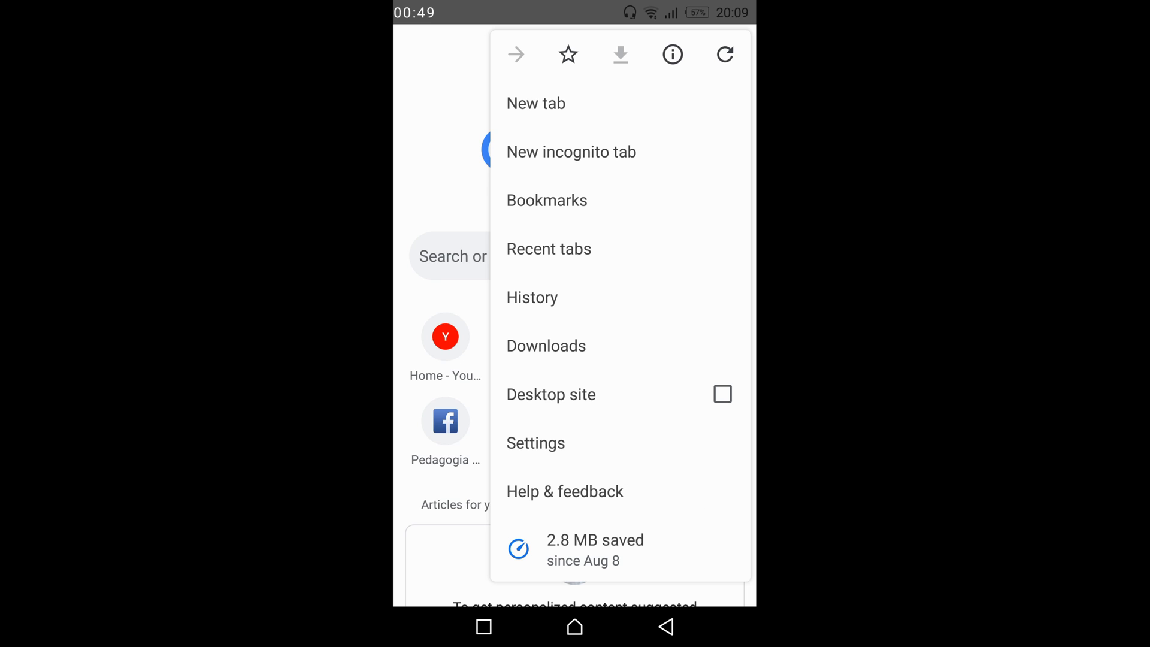
Step: Go to Chrome's Settings and reach Site settings under Advanced
{"action": "left_click", "coordinate": [536, 443]}
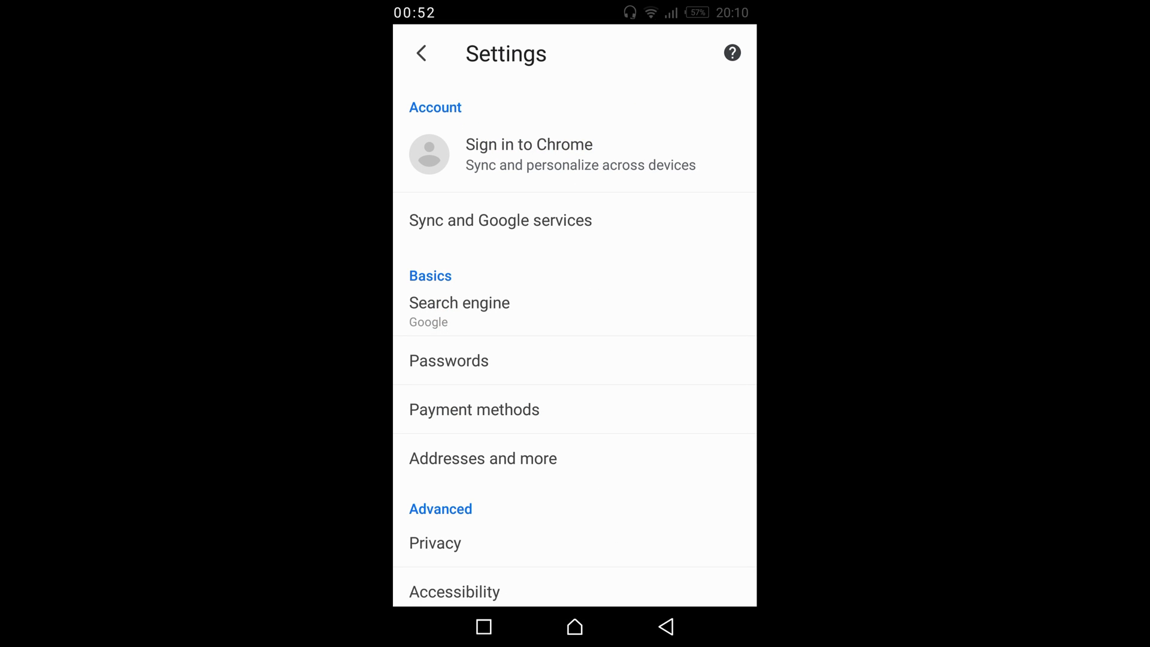
{"action": "scroll", "scroll_direction": "down", "scroll_amount": 3}
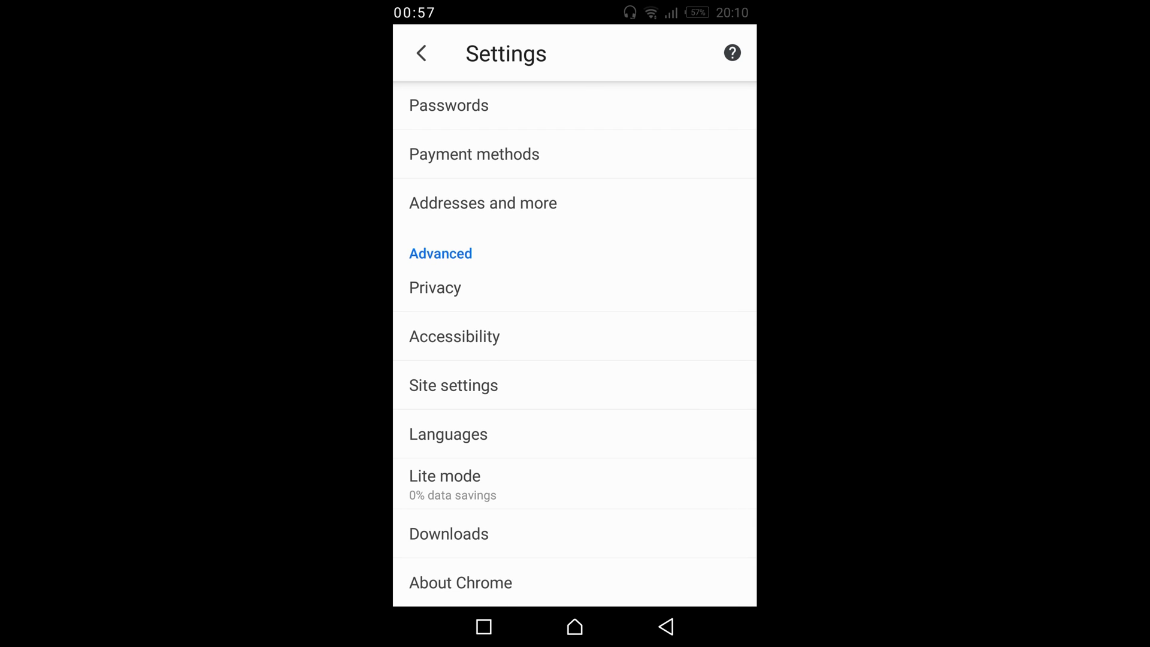
{"action": "left_click", "coordinate": [453, 385]}
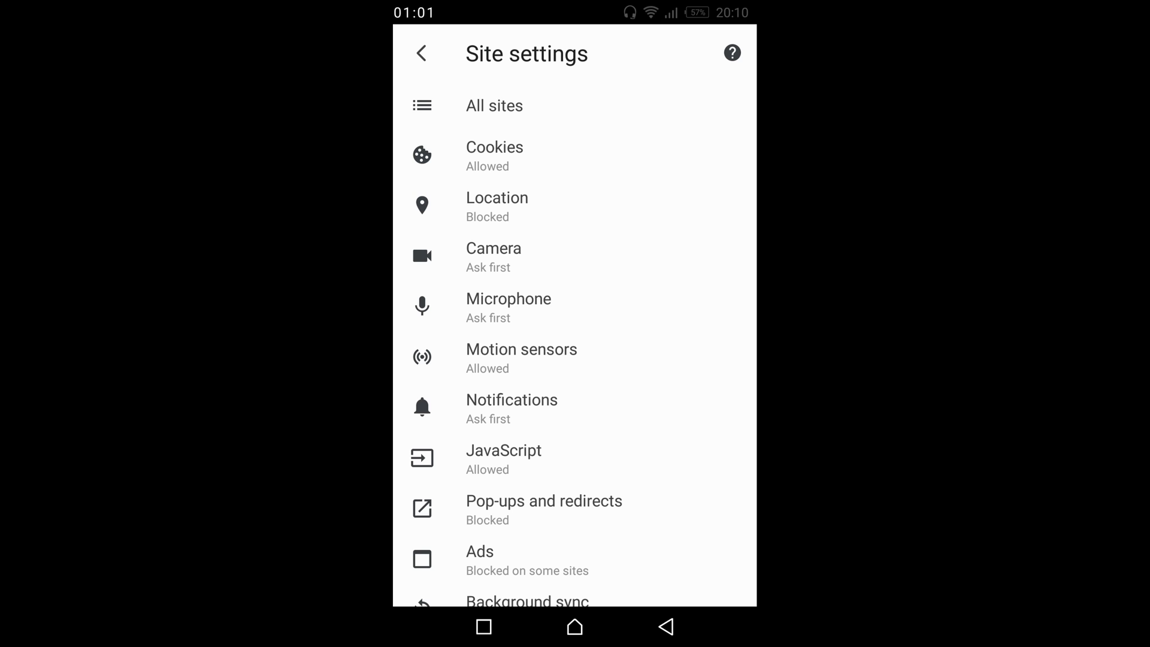
Step: Reach the Cookies settings page showing cookies allowed, third-party not blocked
{"action": "left_click", "coordinate": [494, 154]}
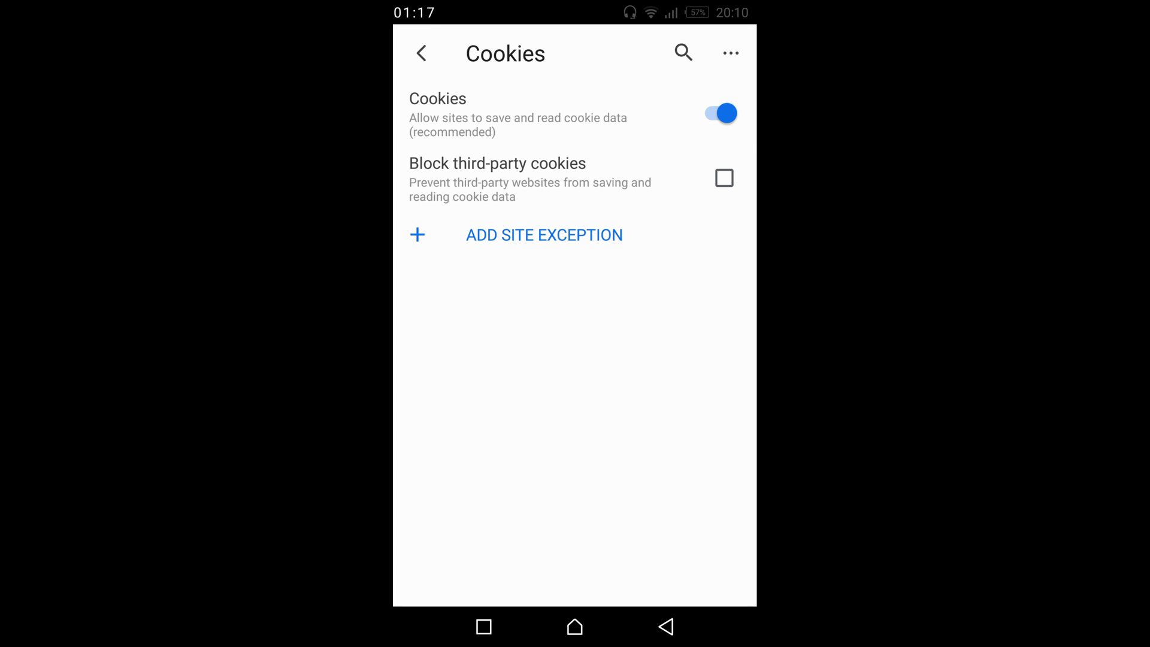
{"action": "left_click", "coordinate": [719, 112]}
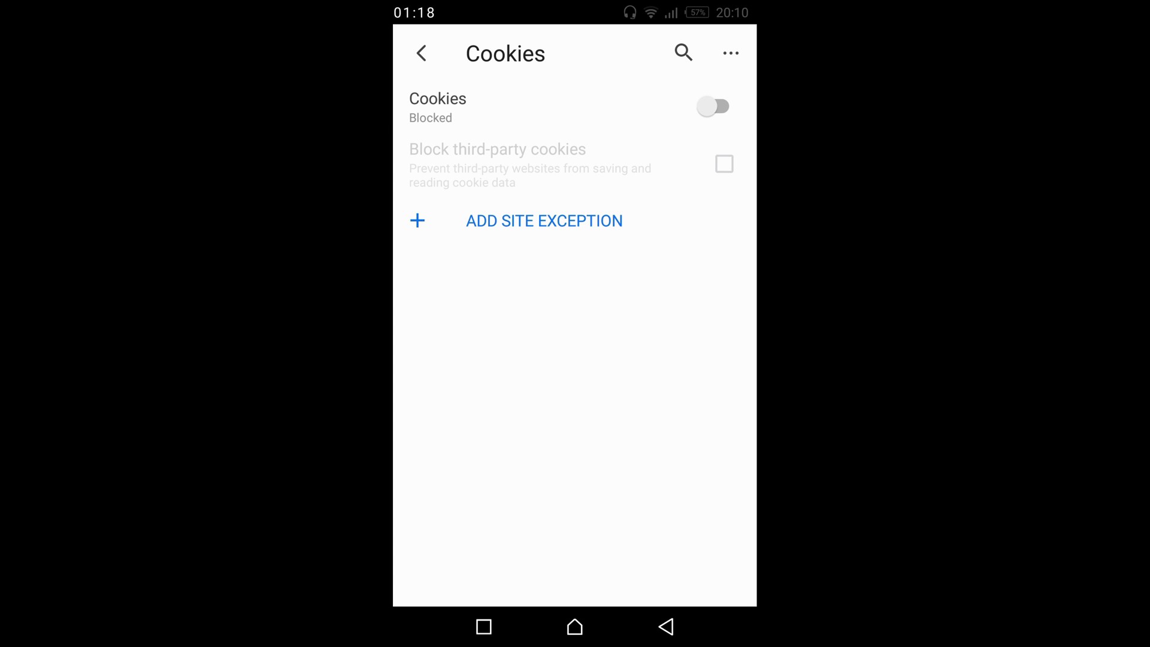
{"action": "left_click", "coordinate": [713, 107]}
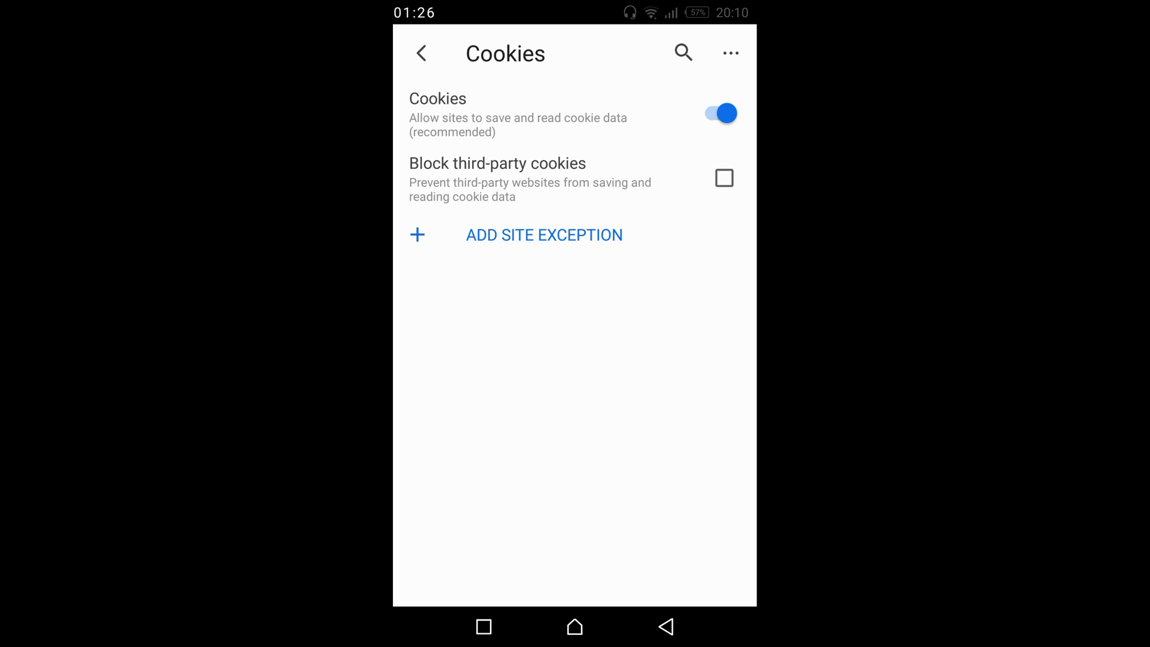
{"action": "left_click", "coordinate": [544, 234]}
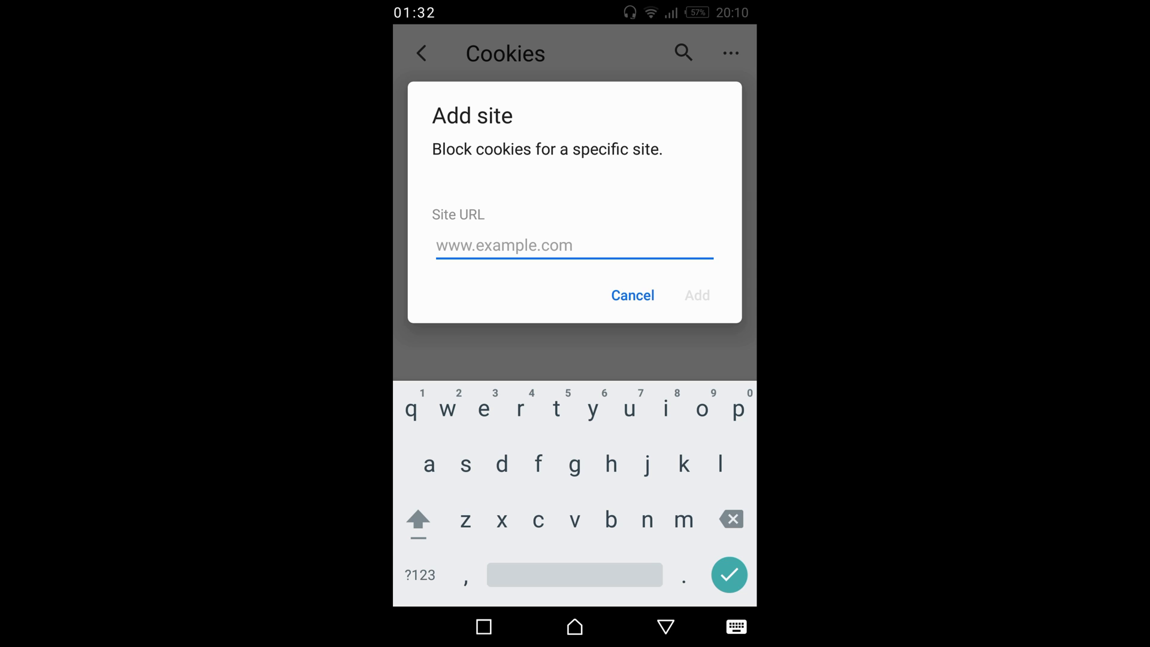
{"action": "left_click", "coordinate": [632, 294]}
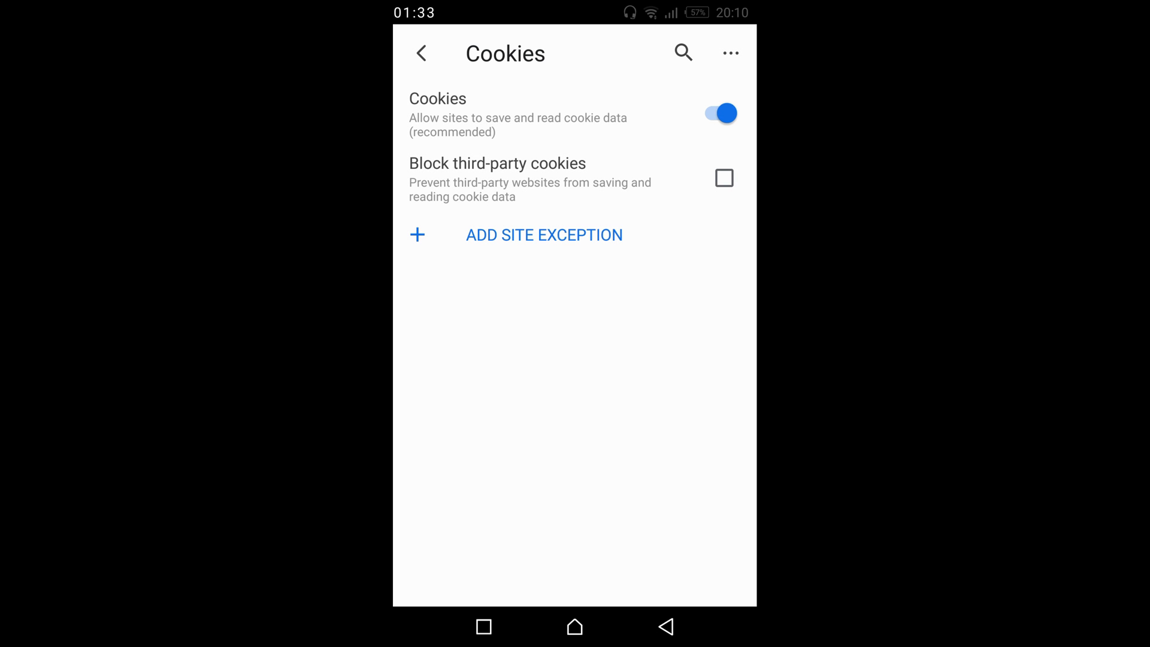